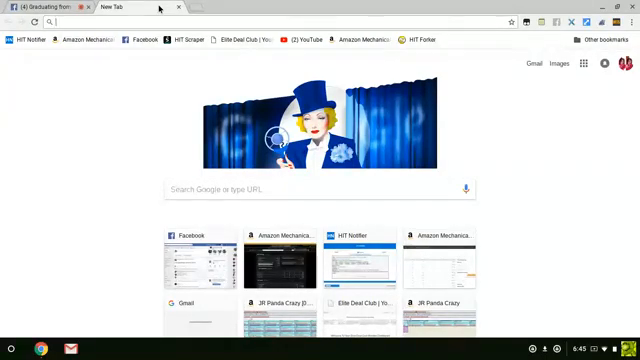
- Navigate a new tab to chrome.google.com/webstore
text(chrome.google.com/webstore/category/extensions)
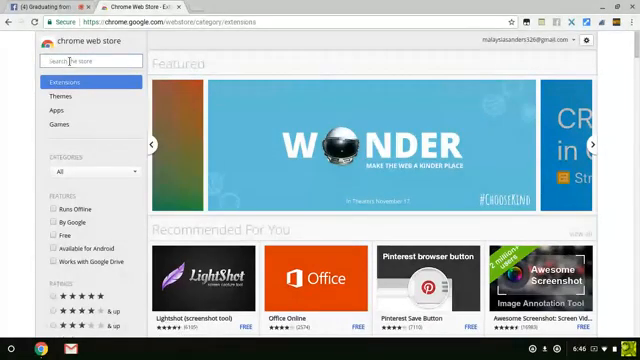
- Search the store for 'mturk' and add MTurk Suite to Chrome
text(m)
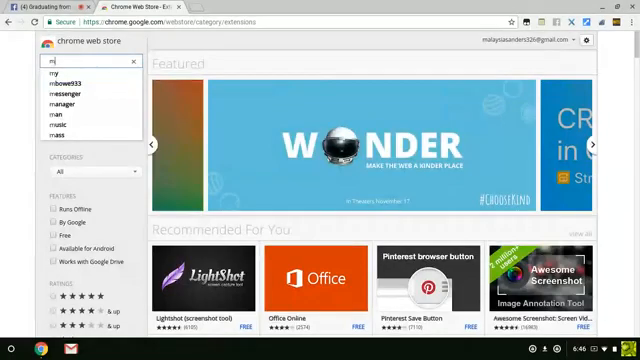
text(turk suite)
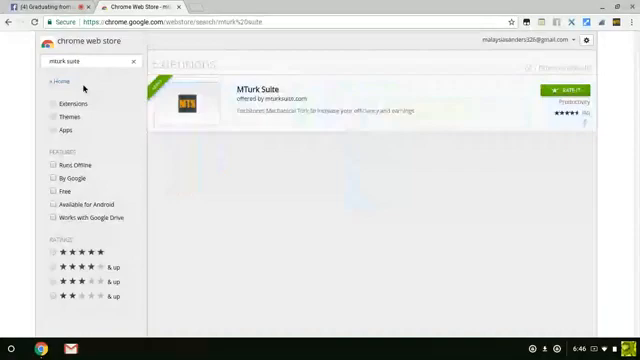
click(278, 100)
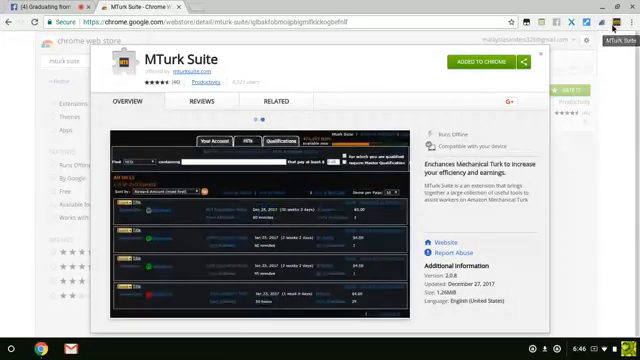
click(628, 36)
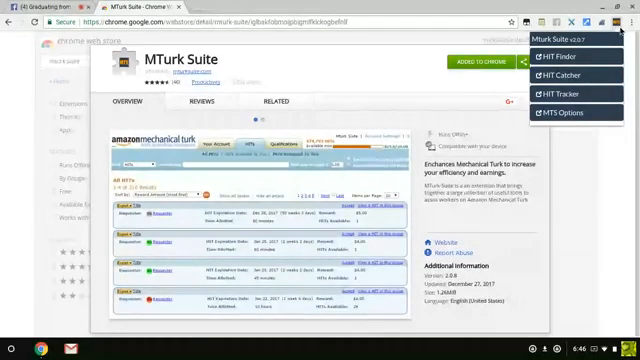
- Launch HIT Finder, start it listing HITs and show its search and notification options
click(556, 48)
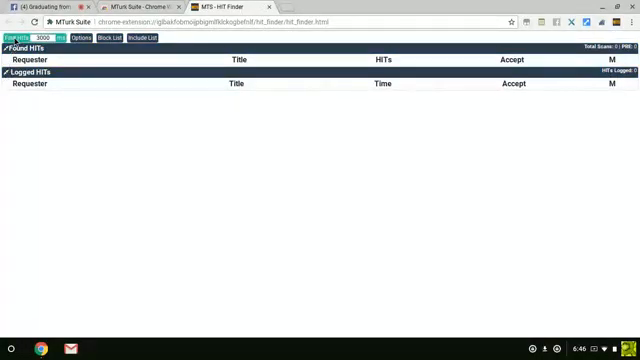
click(24, 38)
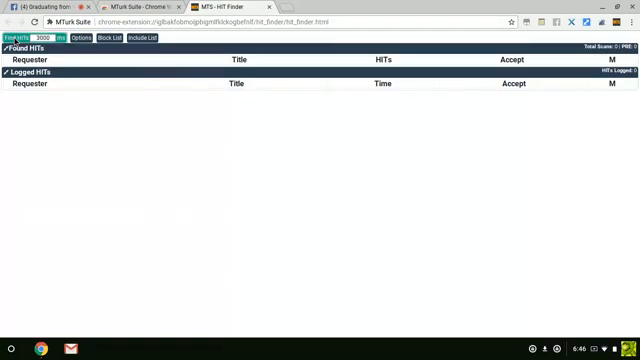
click(22, 40)
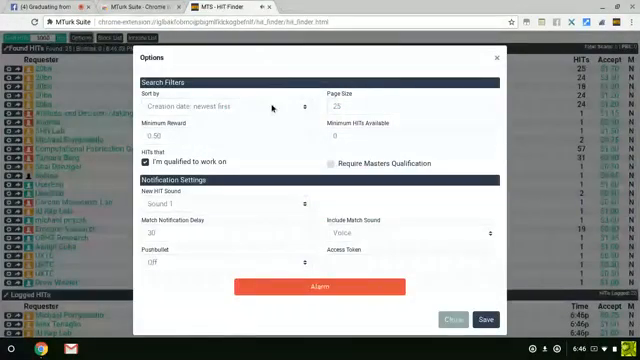
- Dismiss the HIT Finder Options dialog to reveal the full HIT list
click(244, 108)
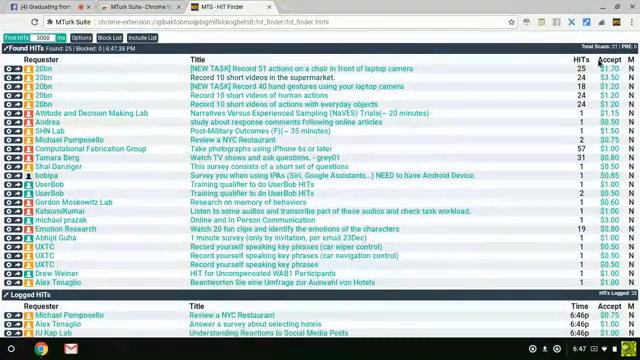
- Go to MTS Options with script toggles, HIT exporter and theme settings
click(600, 16)
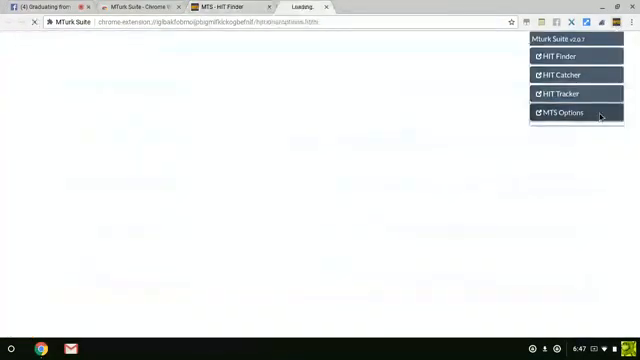
click(560, 112)
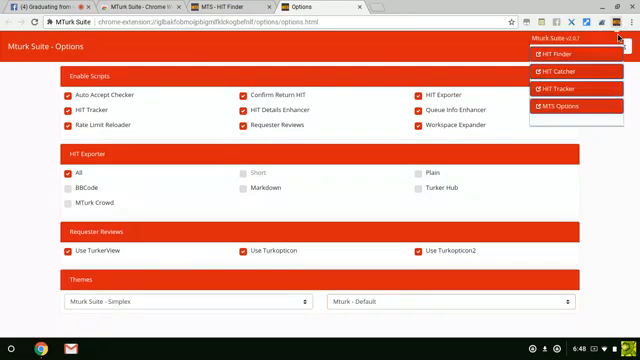
- Launch HIT Catcher alongside the TurkerHub HIT Notifier page
click(564, 72)
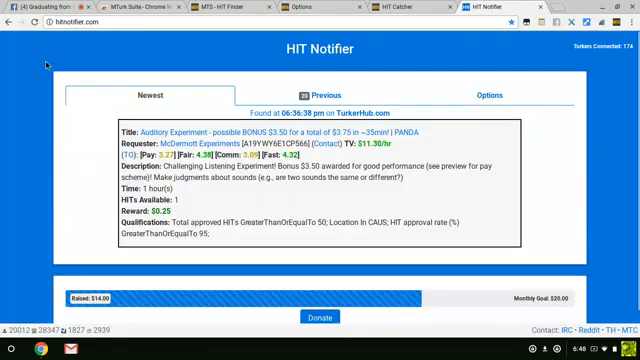
- Switch from HIT Notifier back to the HIT Finder tab, now in the red theme
right_click(380, 124)
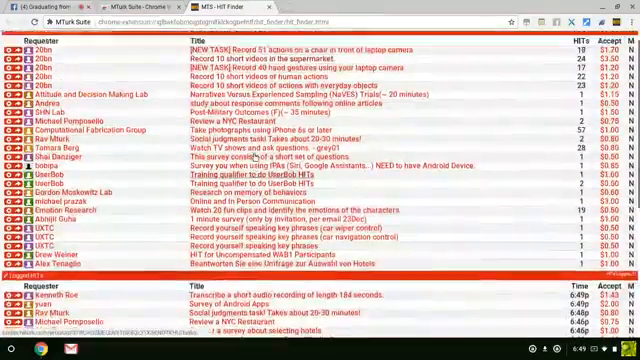
- Review the HIT Finder list, then show HIT Tracker's daily overview and projected earnings
scroll(down, 3)
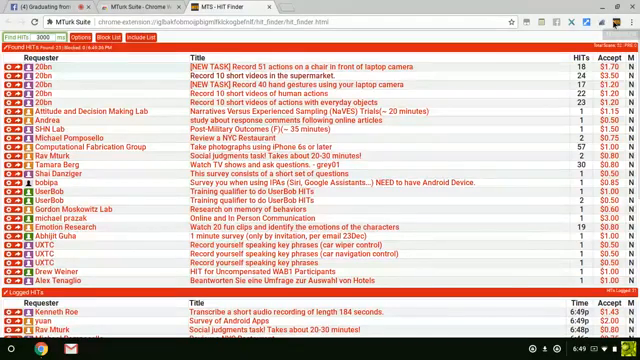
click(598, 18)
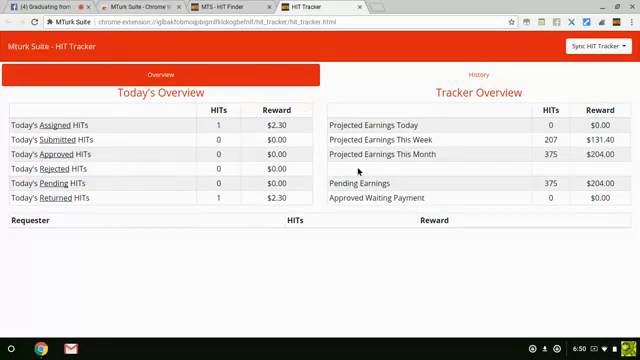
mouse_move(412, 176)
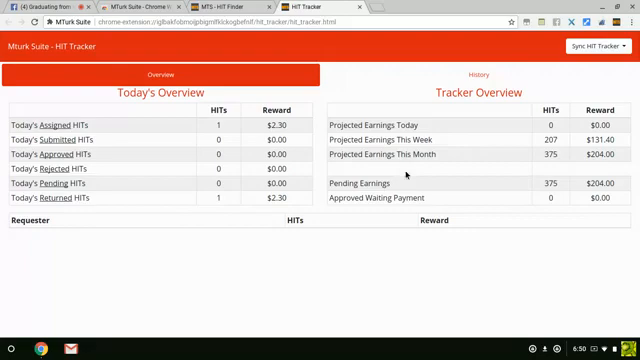
mouse_move(408, 174)
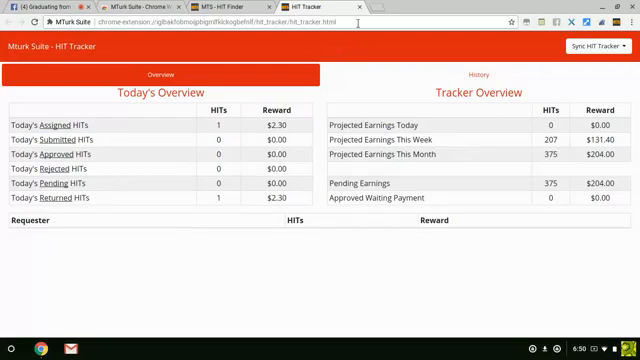
- Return to the HIT Finder tab listing found and logged HITs
click(224, 8)
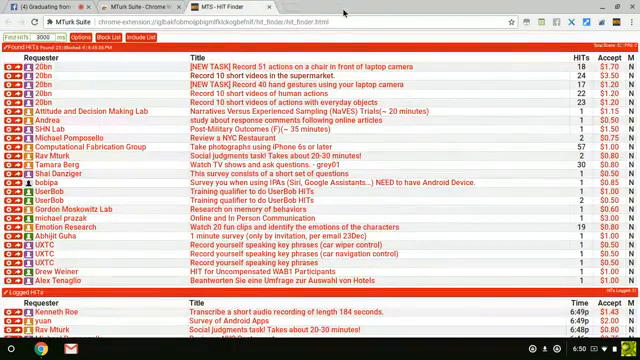